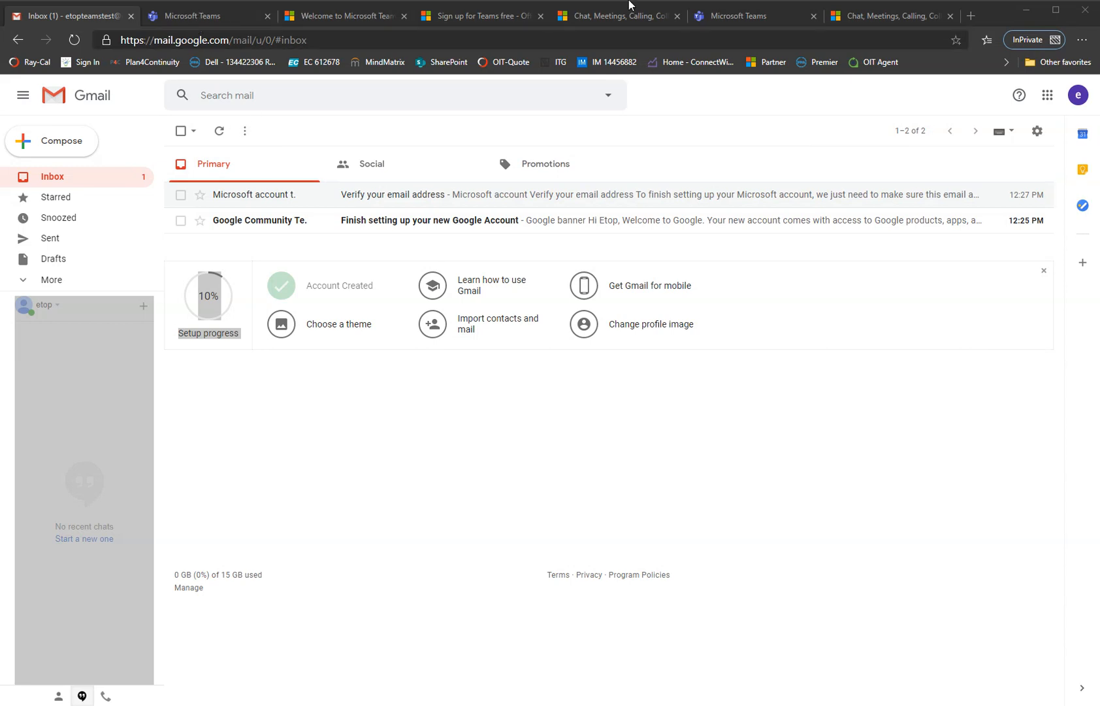
mouse_move(451, 448)
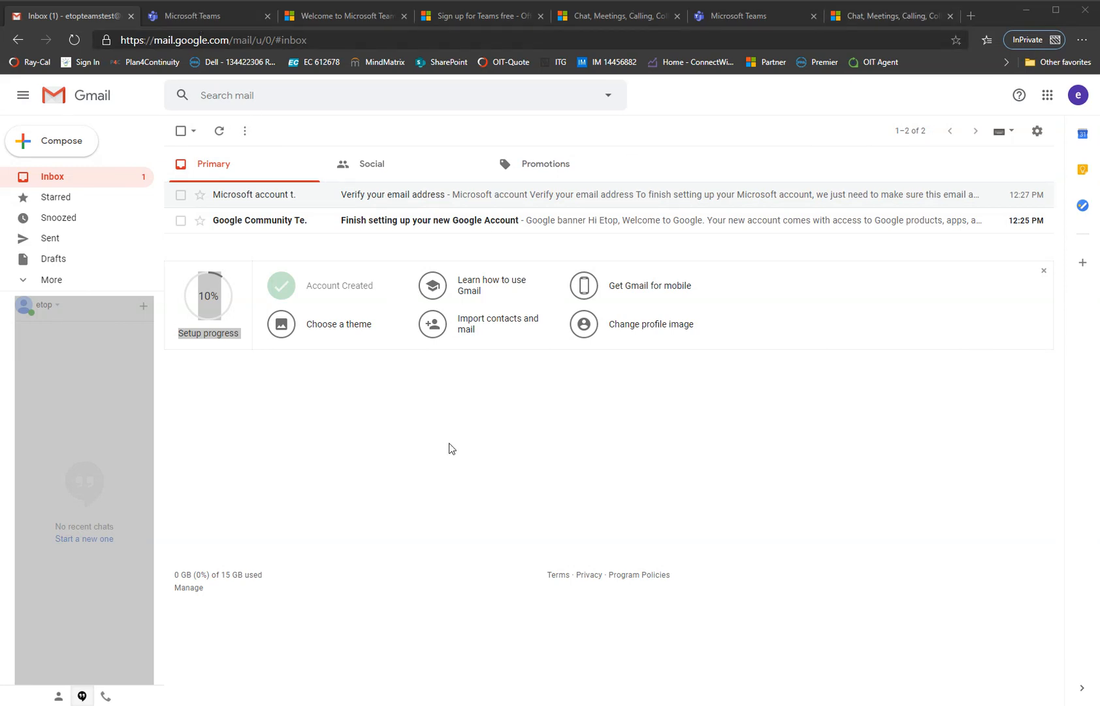
mouse_move(266, 460)
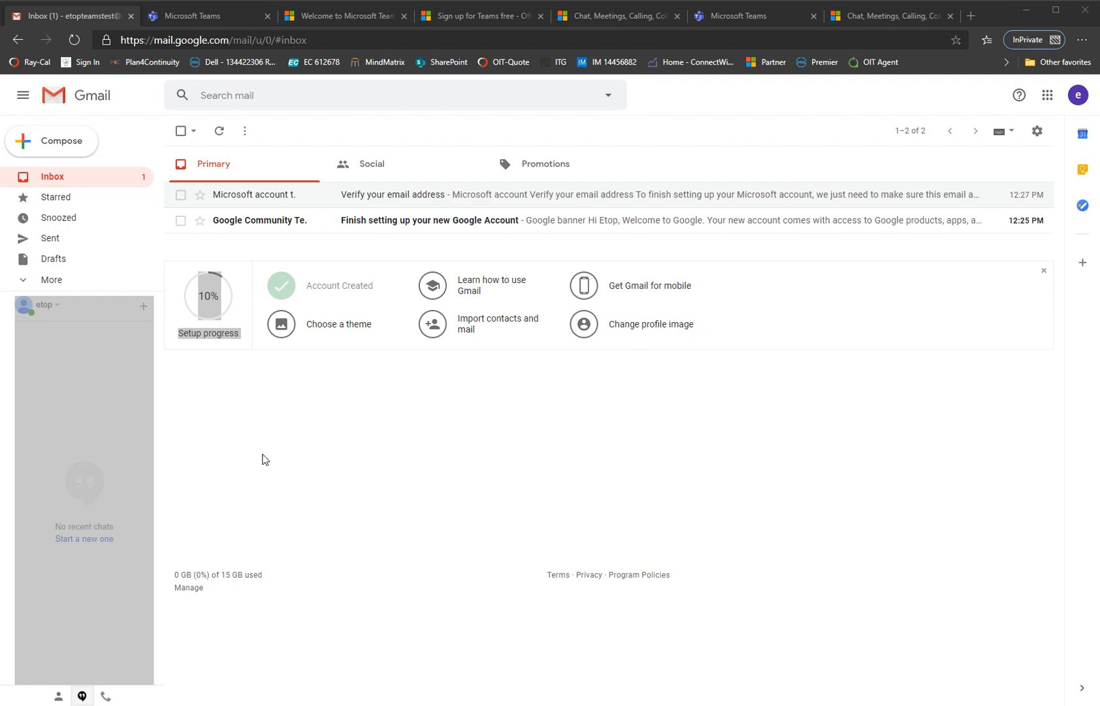
mouse_move(292, 446)
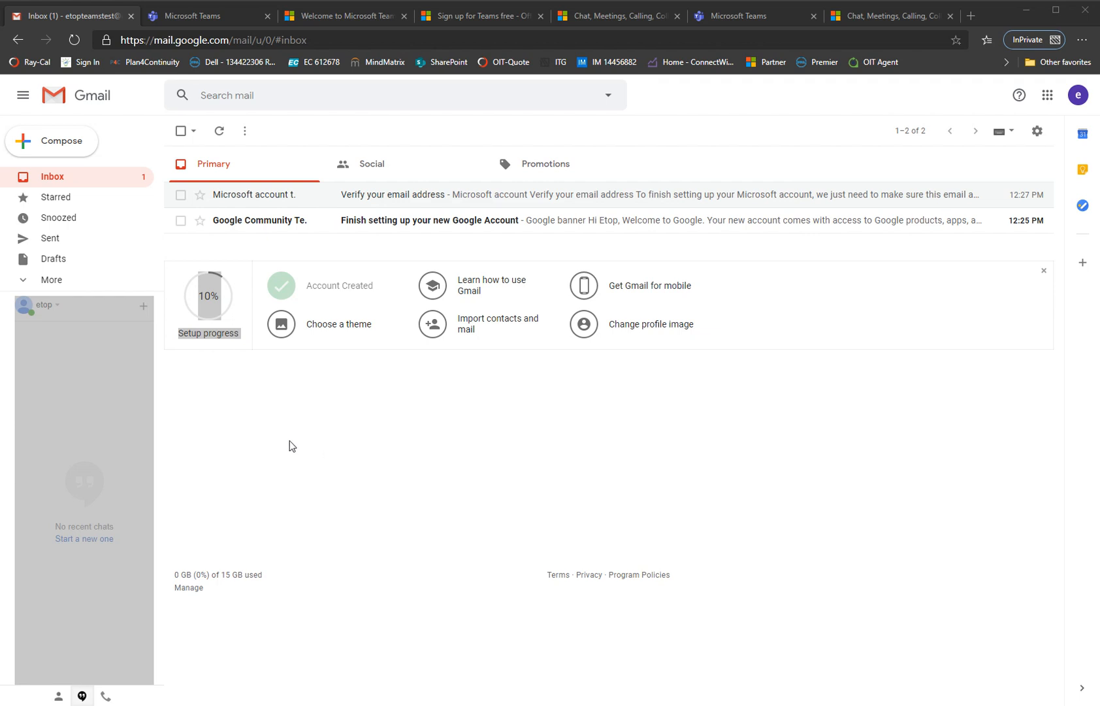
mouse_move(111, 205)
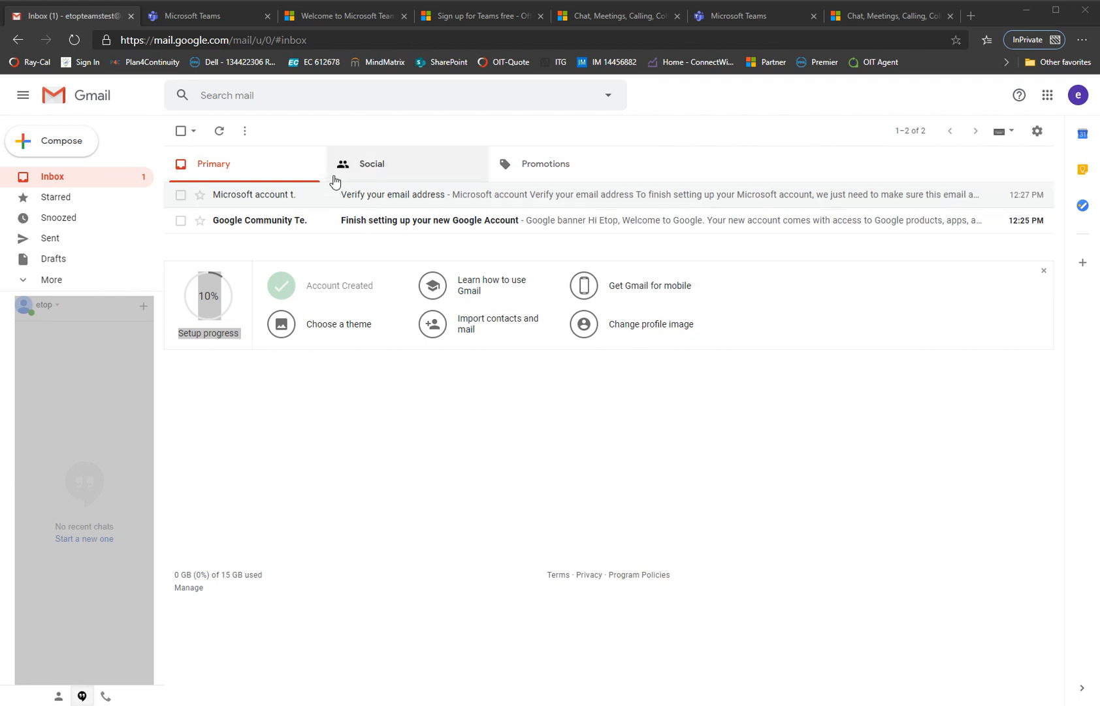
mouse_move(350, 456)
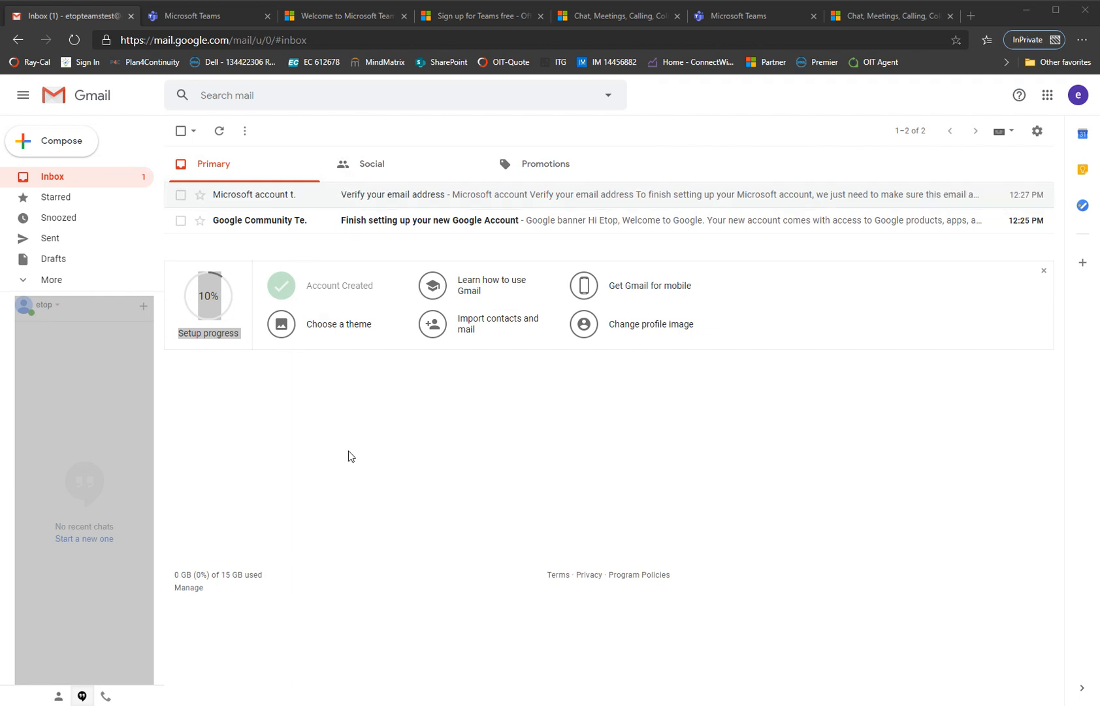
mouse_move(344, 442)
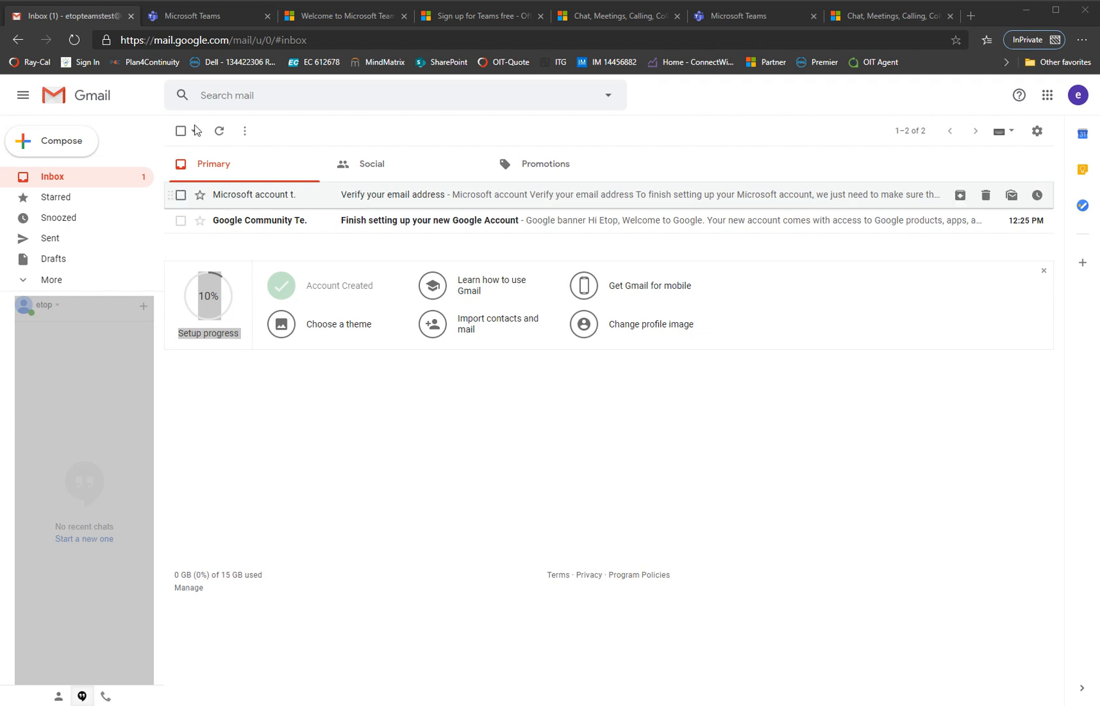
- Start the Teams sign-up and bring up the Microsoft Support 'Sign up for Teams free' article
click(204, 15)
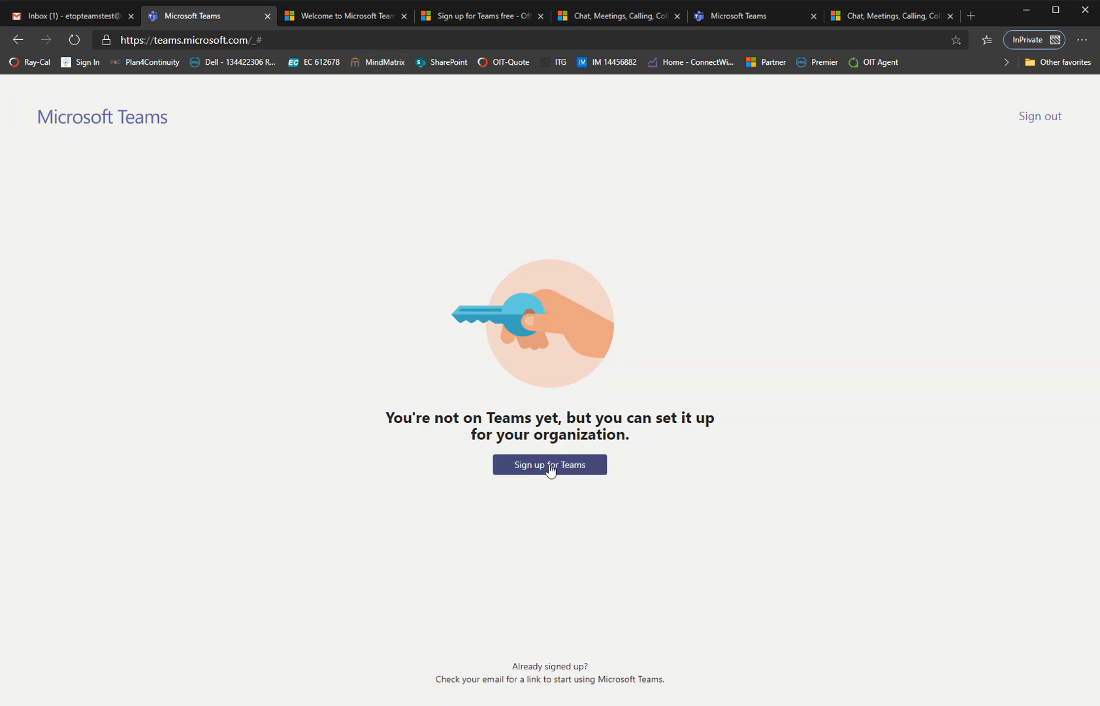
click(549, 464)
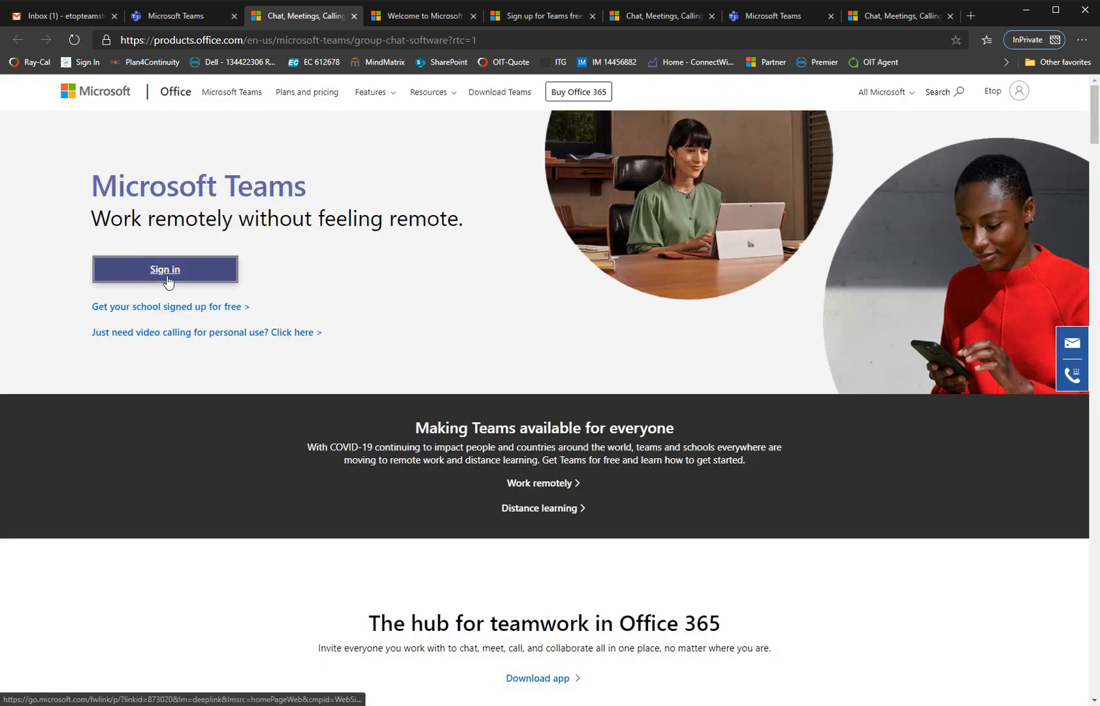
click(165, 270)
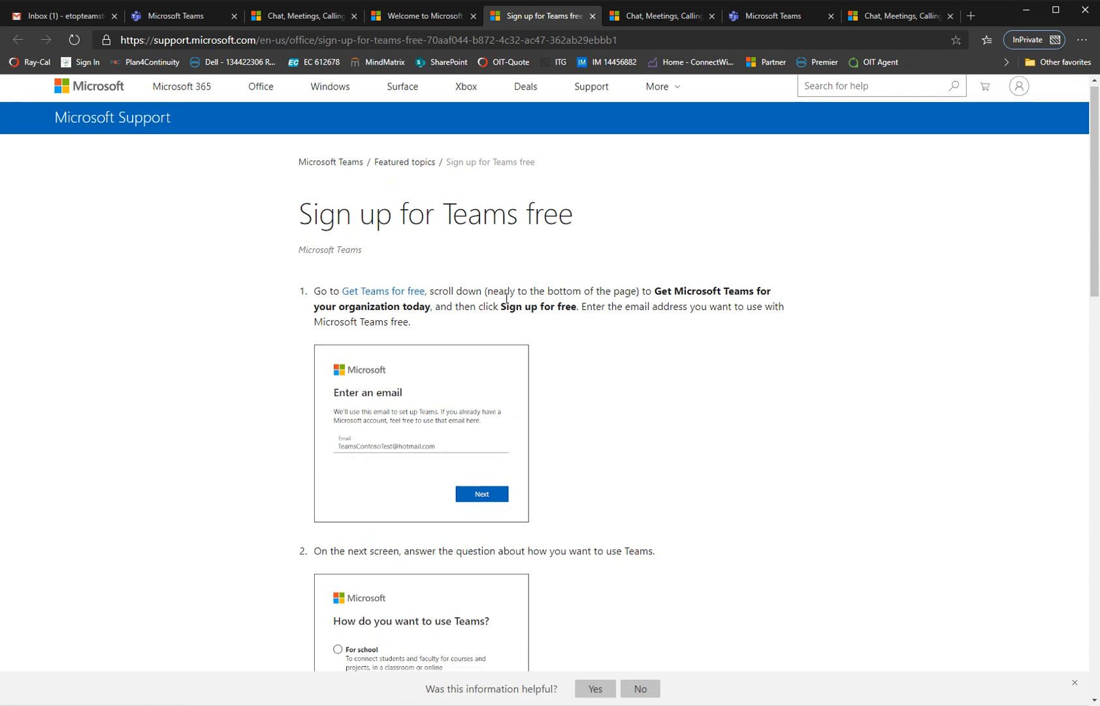
- Scroll through the support article's first sign-up steps
scroll(down, 3)
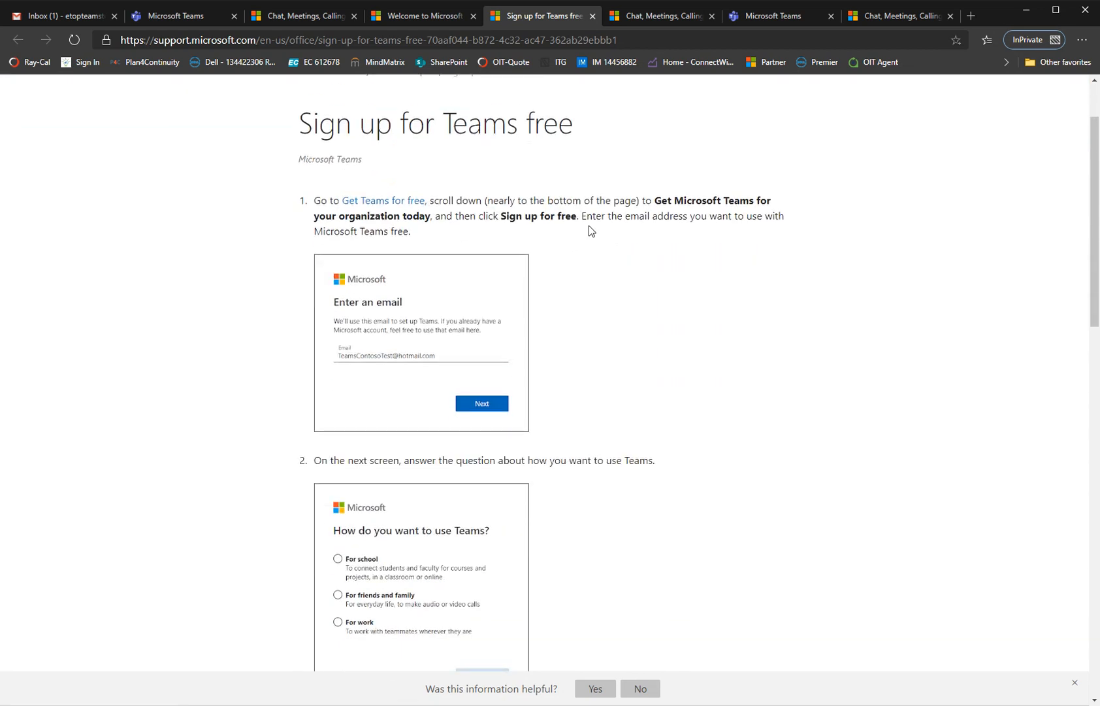
scroll(down, 3)
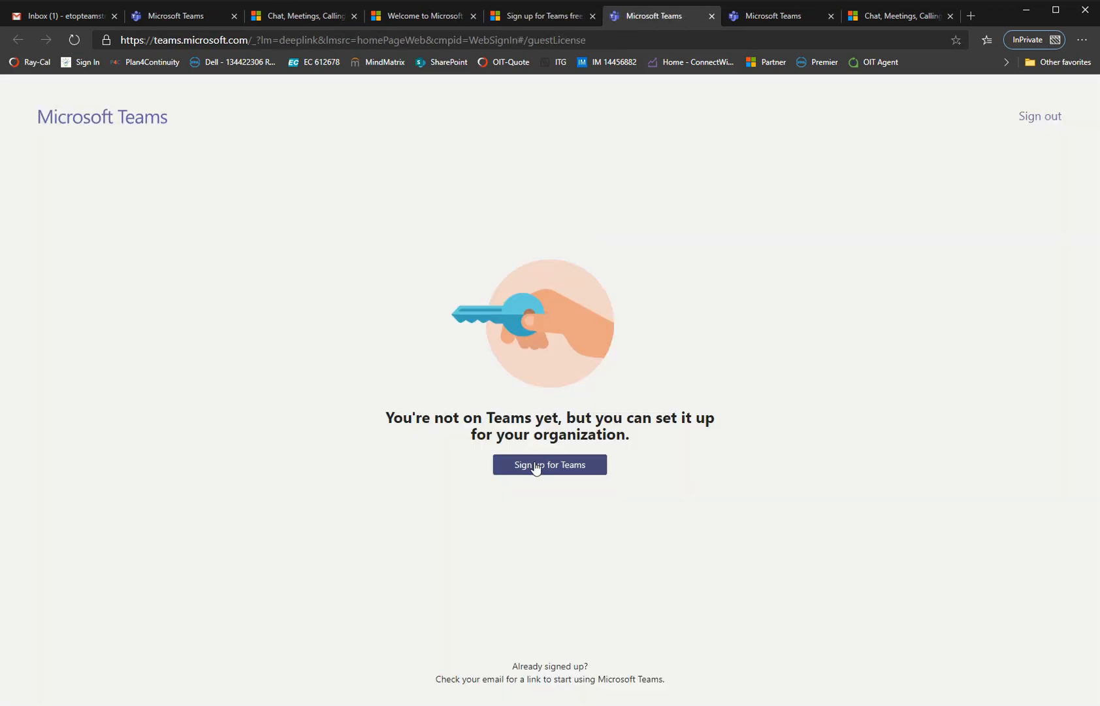
- Start setting up Teams for the organization and reach the 'Get Microsoft Teams for your organization today' offer
click(549, 464)
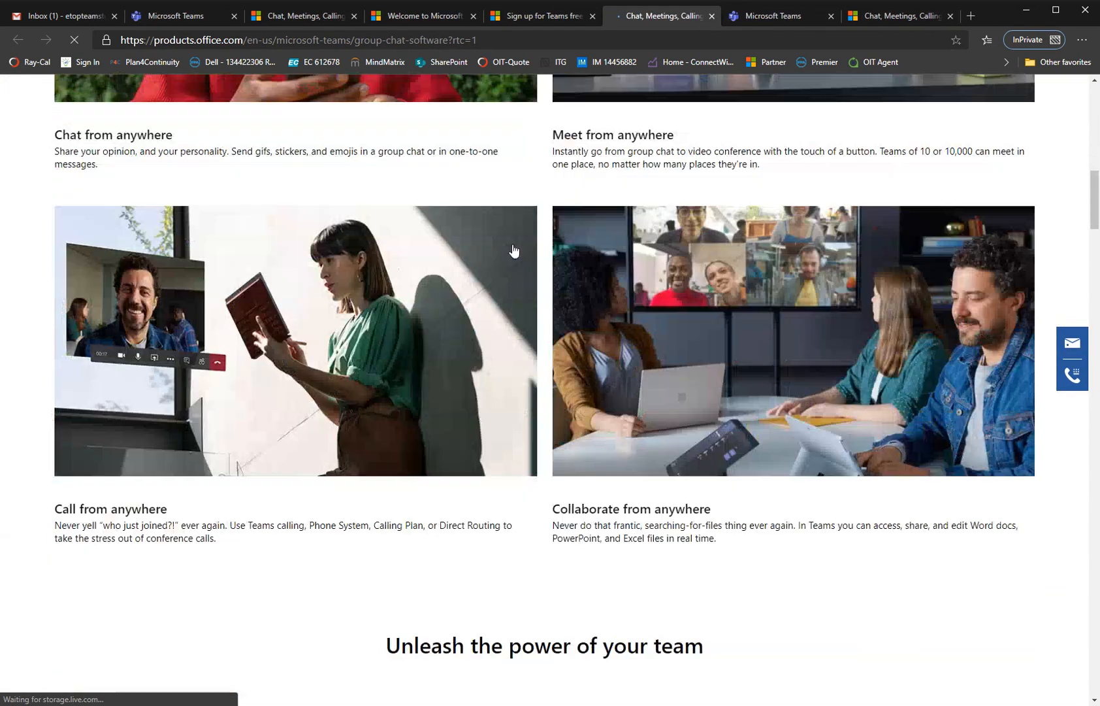
scroll(down, 3)
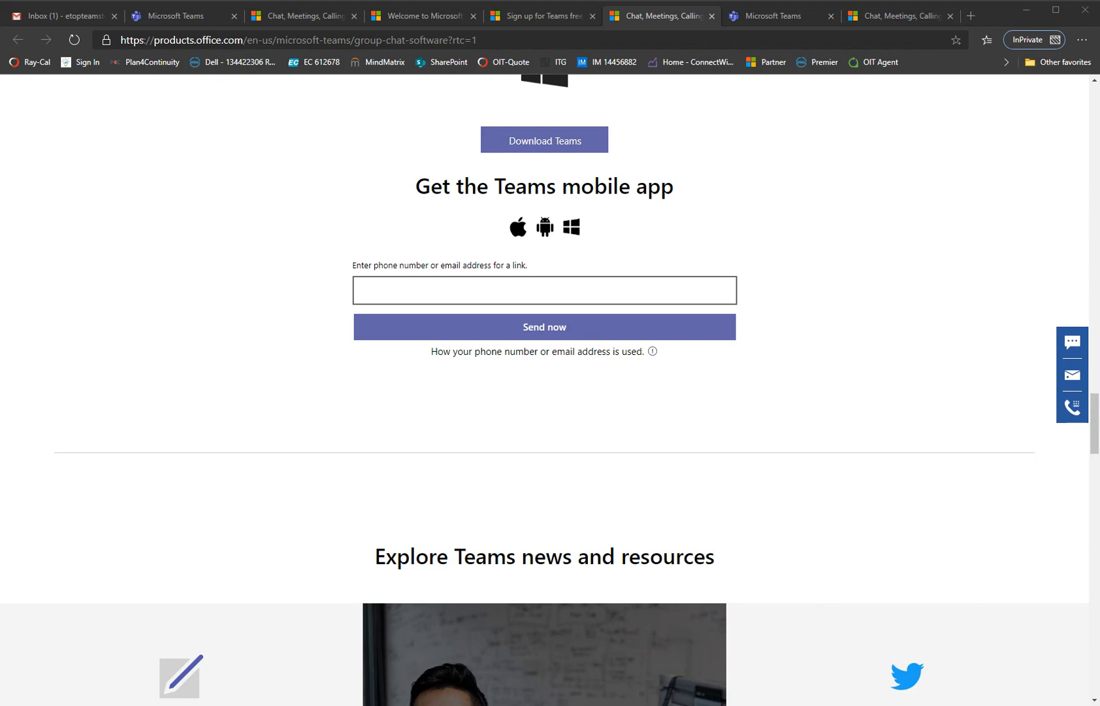
scroll(down, 3)
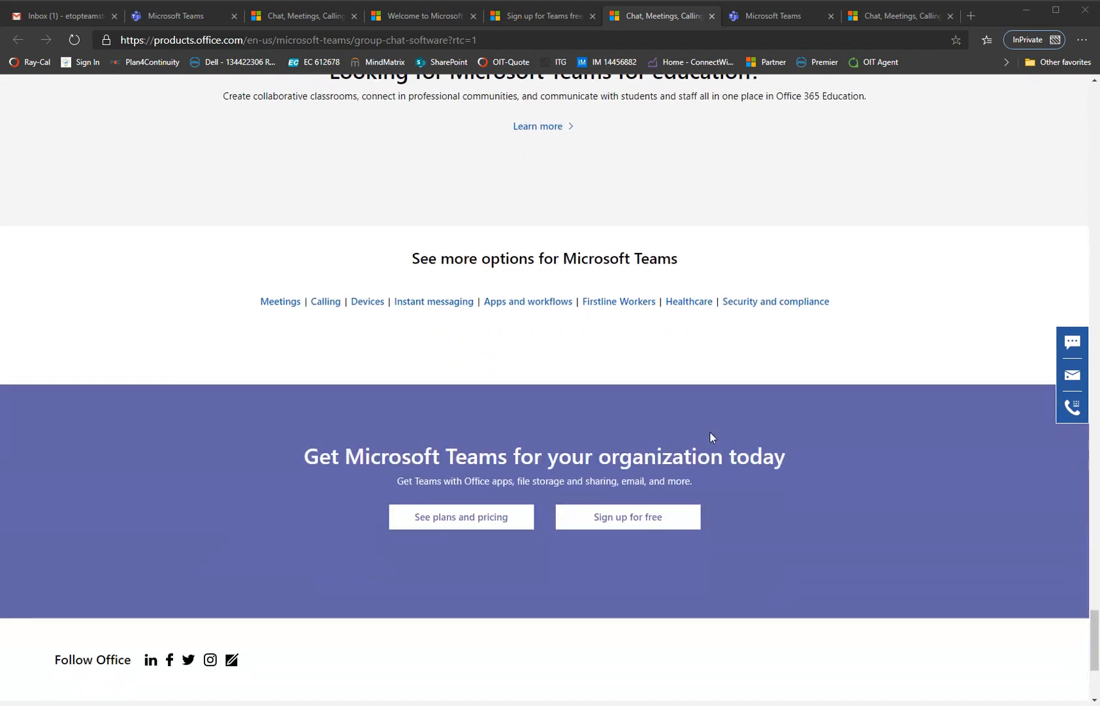
scroll(down, 3)
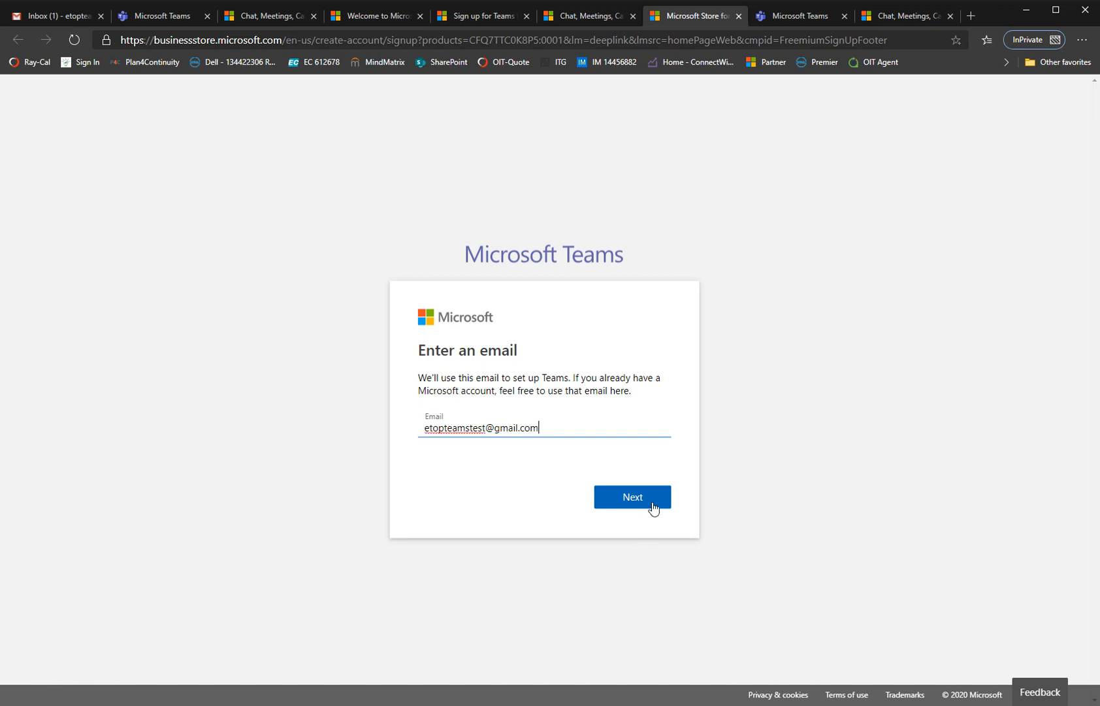
- Continue sign-up with the friends-and-family choice, land on the Skype page, and close it
click(631, 497)
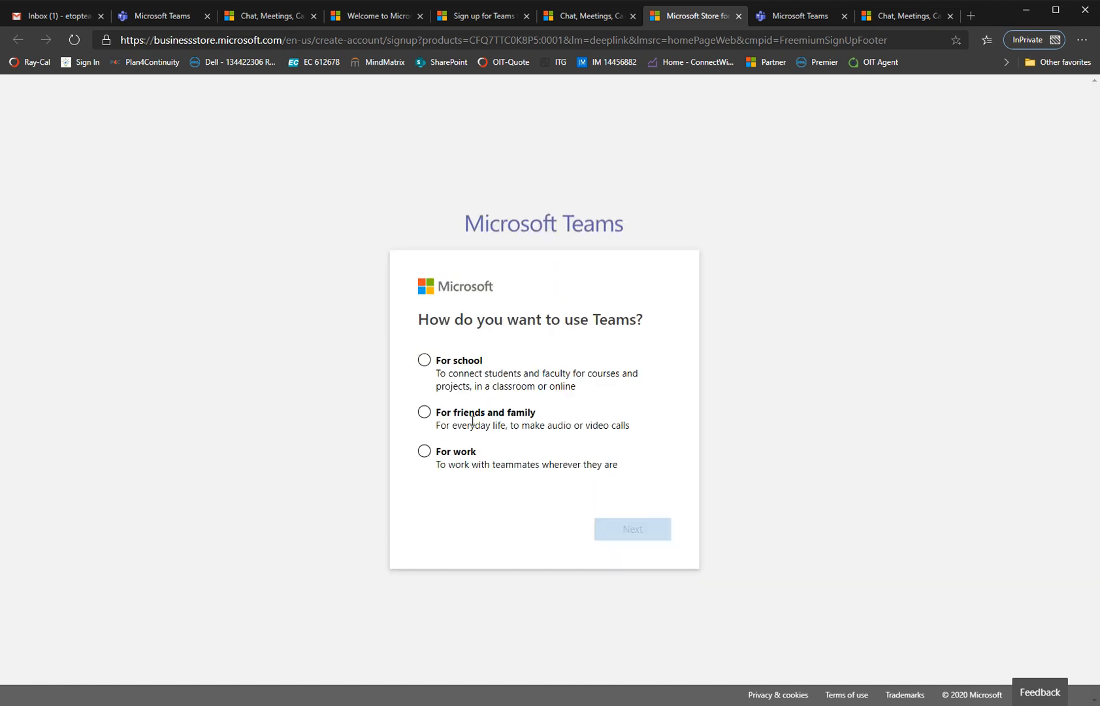
click(425, 413)
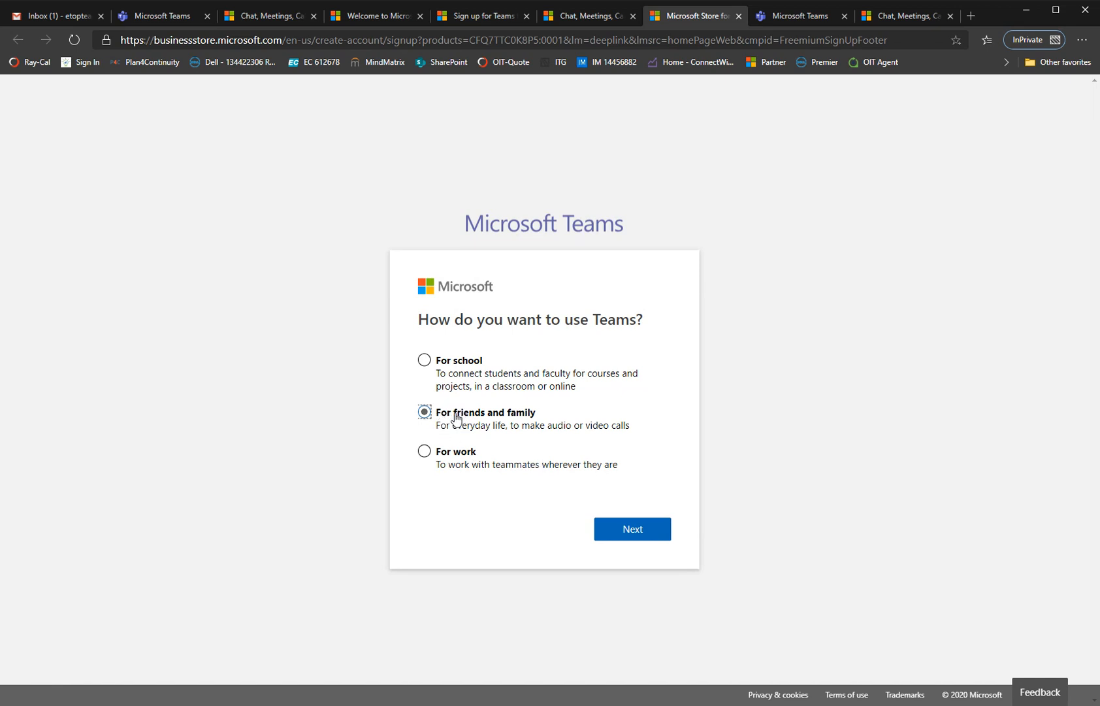
click(423, 451)
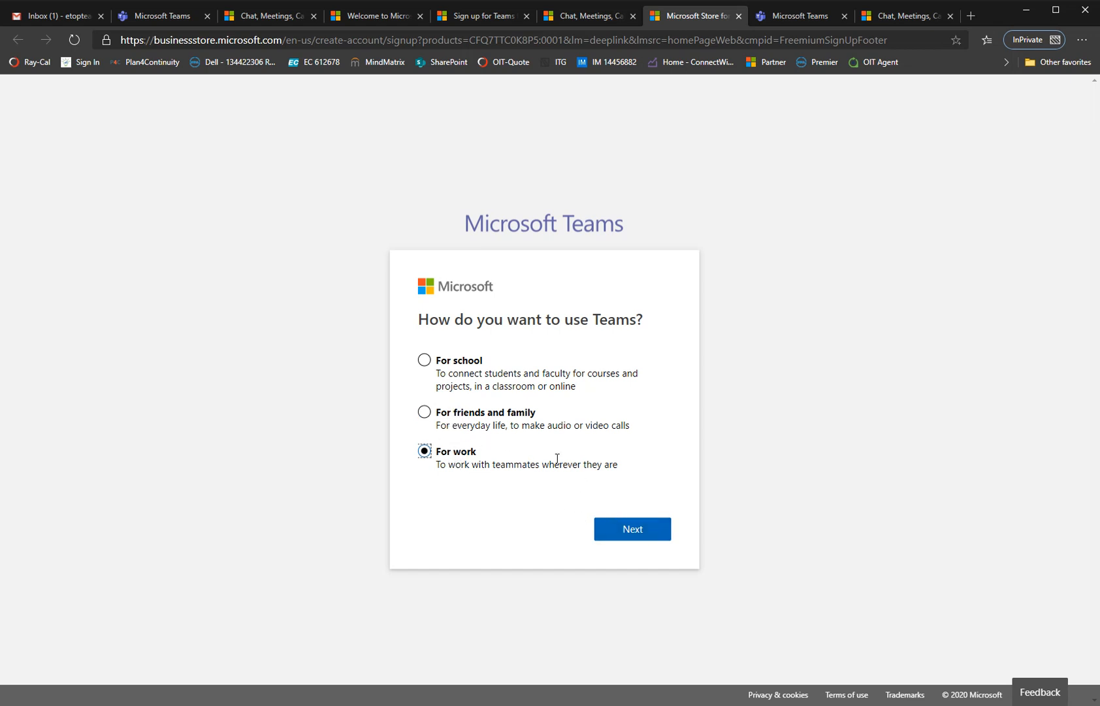
click(424, 412)
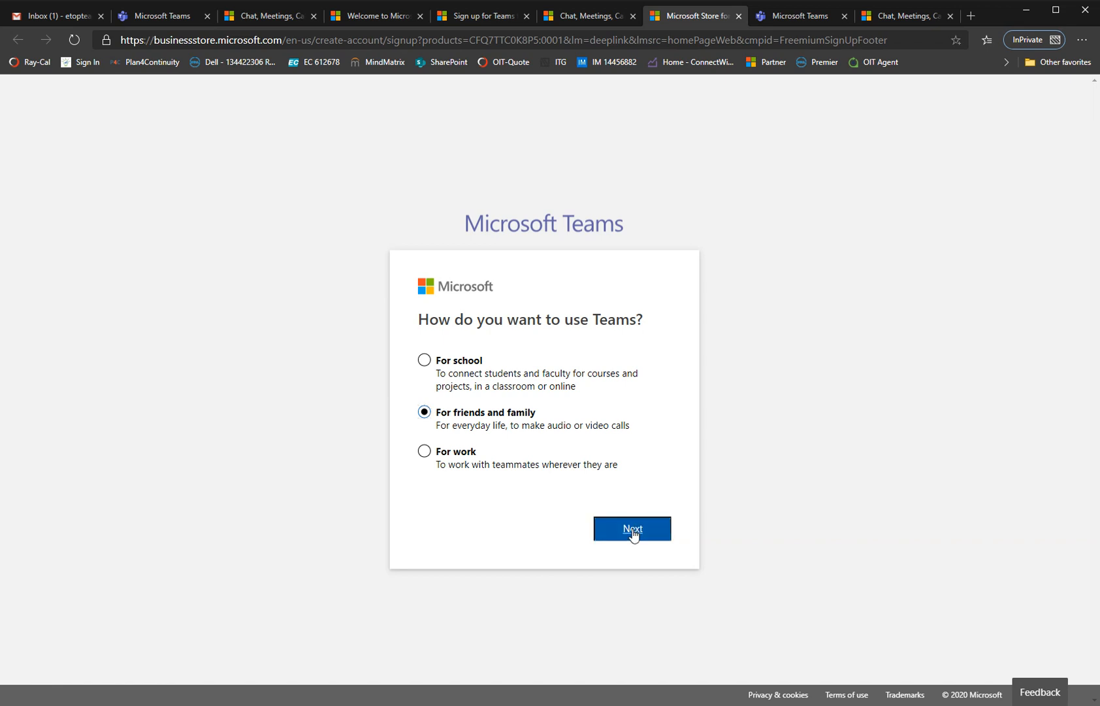
click(631, 528)
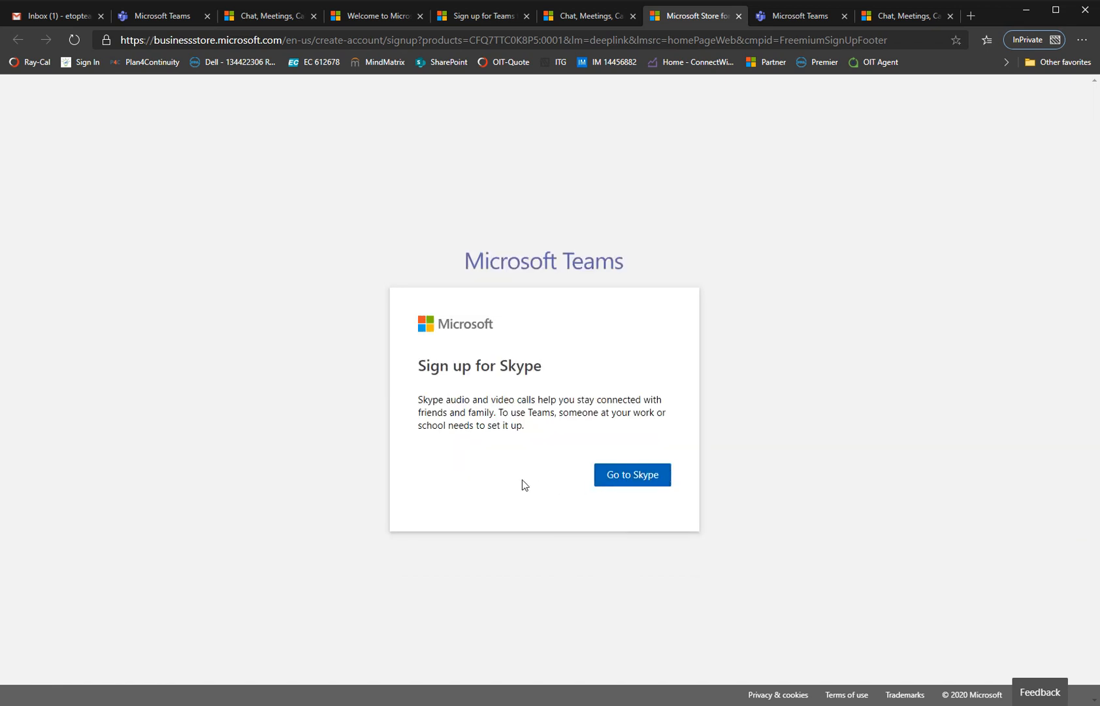
mouse_move(540, 284)
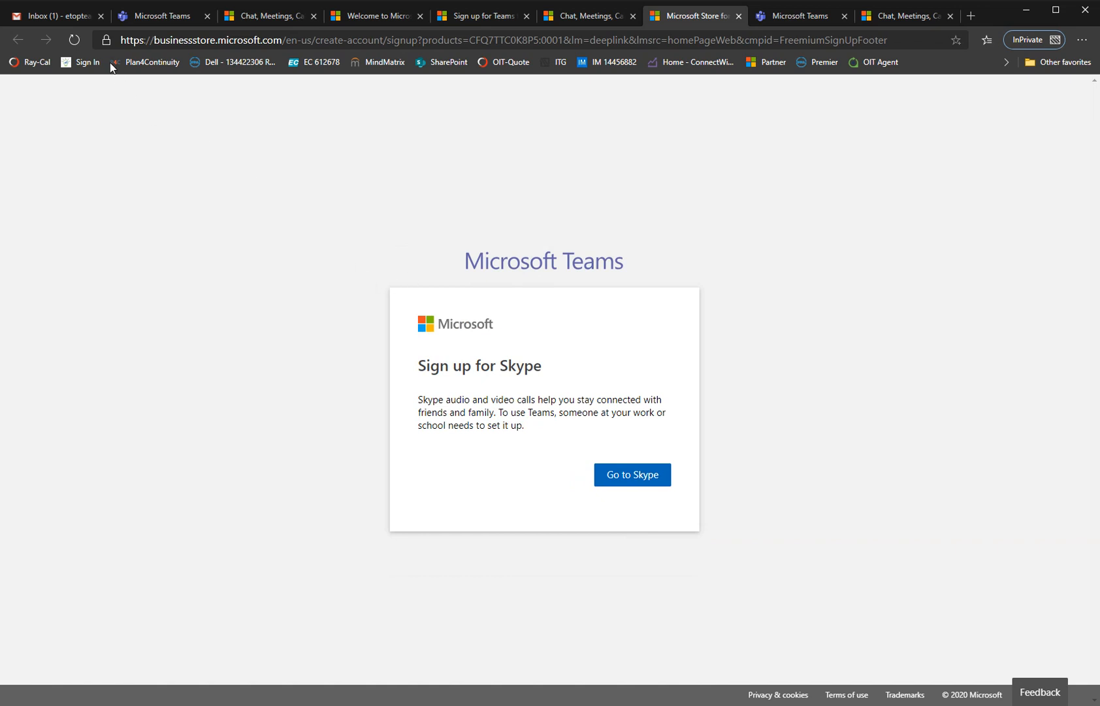
click(588, 16)
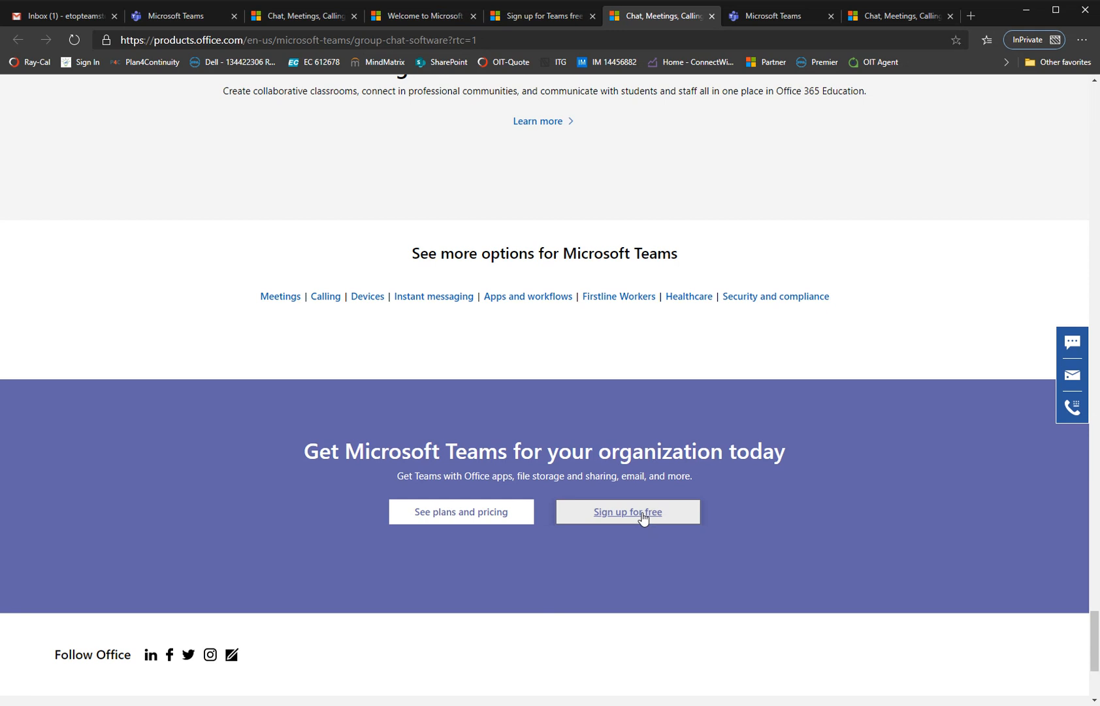
- Submit the etoptea email in the free sign-up and continue as a 'For work' user
click(627, 511)
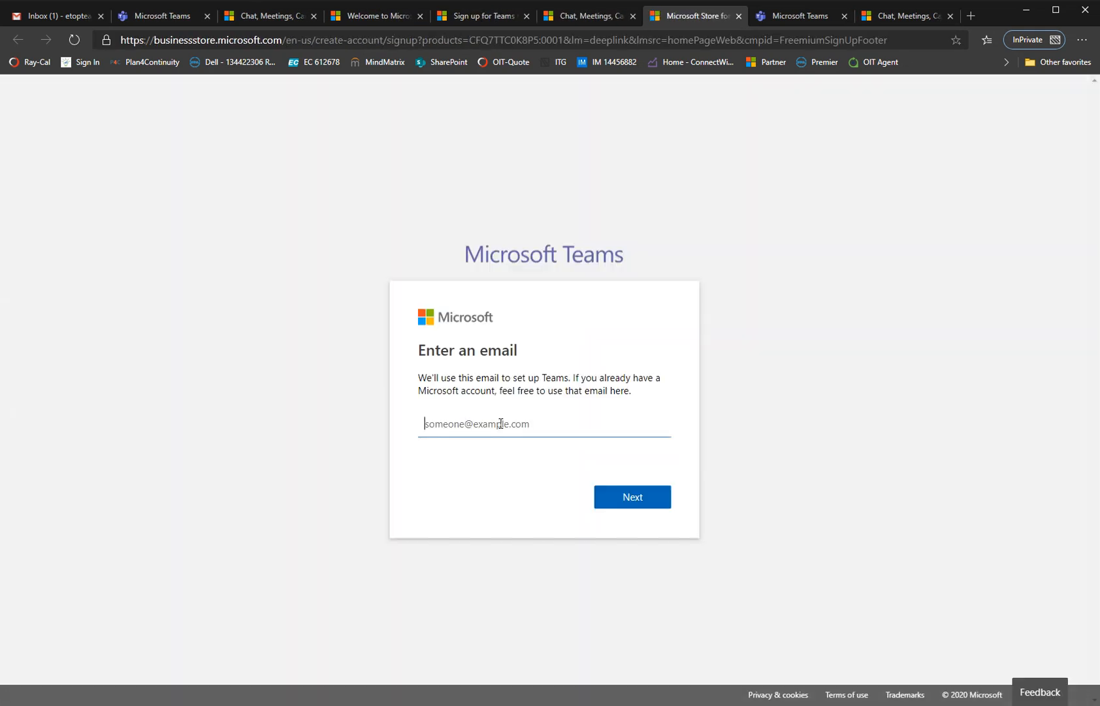
text(etoptea)
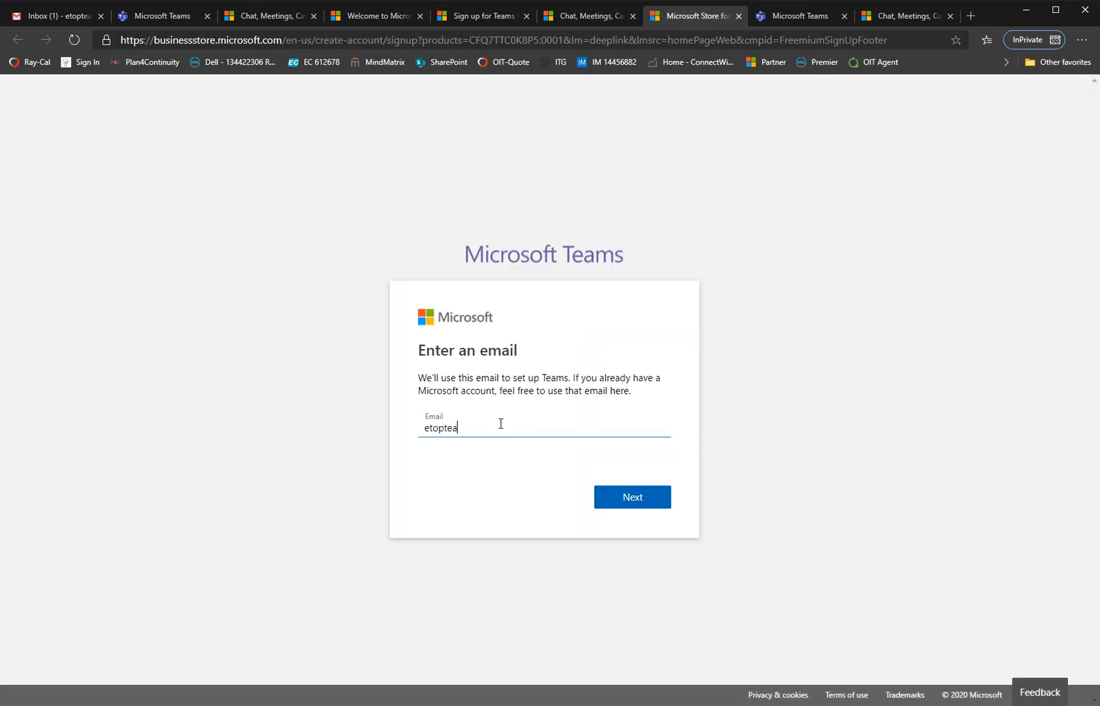
click(630, 498)
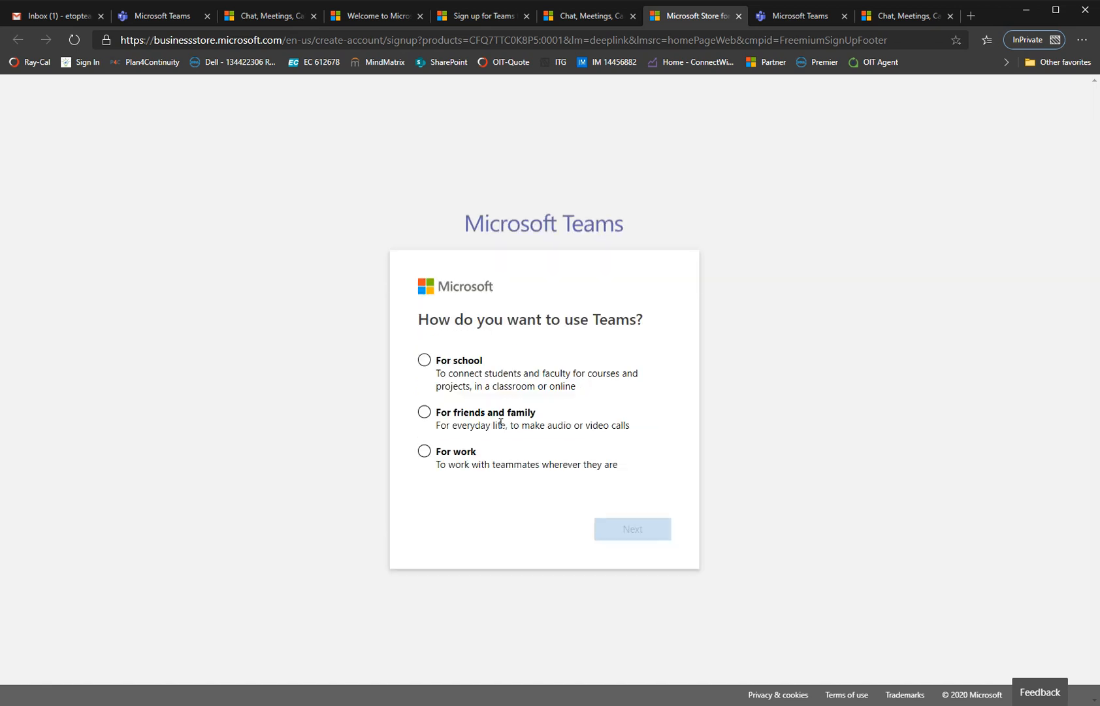
click(424, 451)
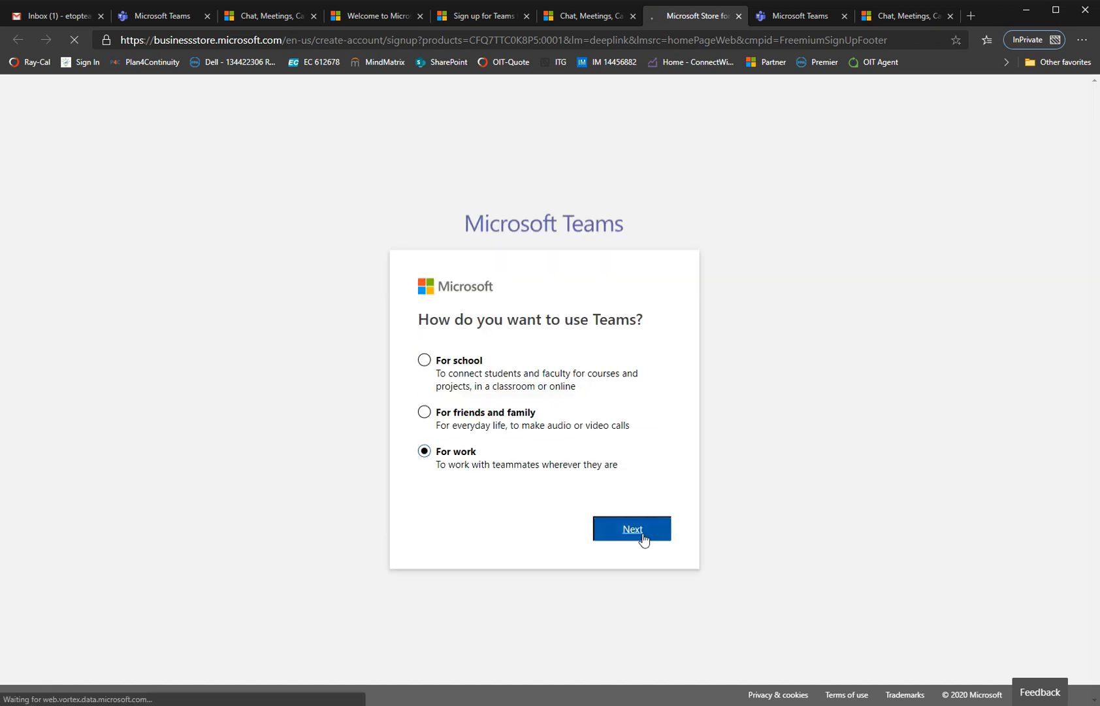
click(631, 528)
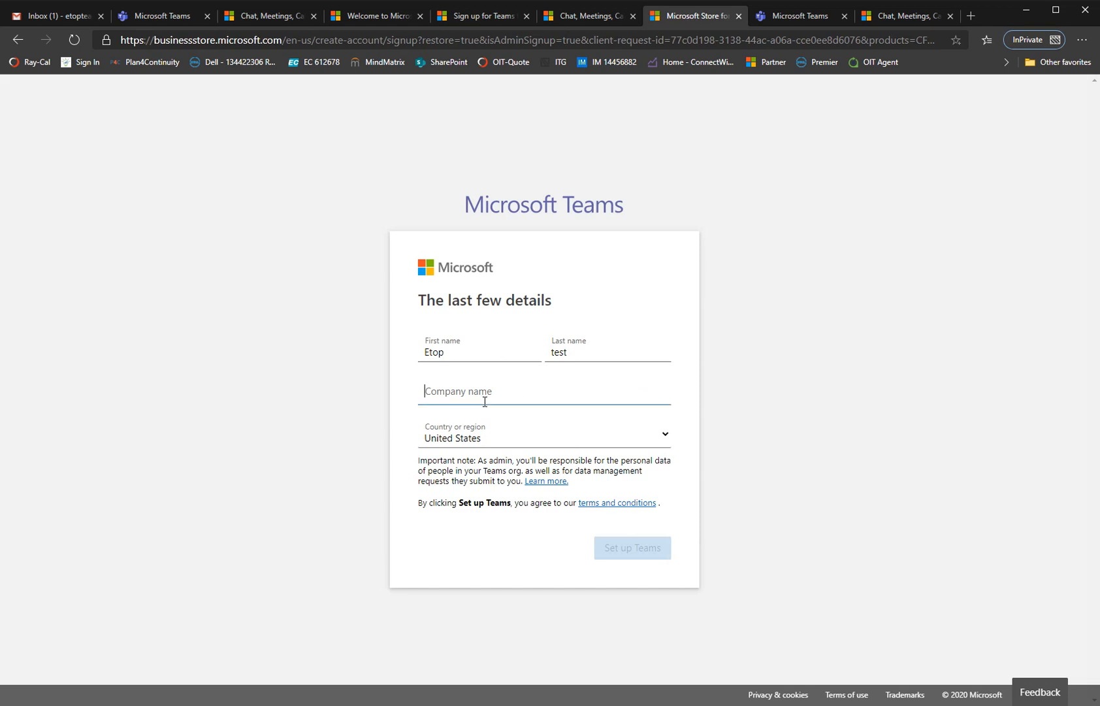
- Enter company name 'eTop Youtube channel' and set up the Teams org
text(e)
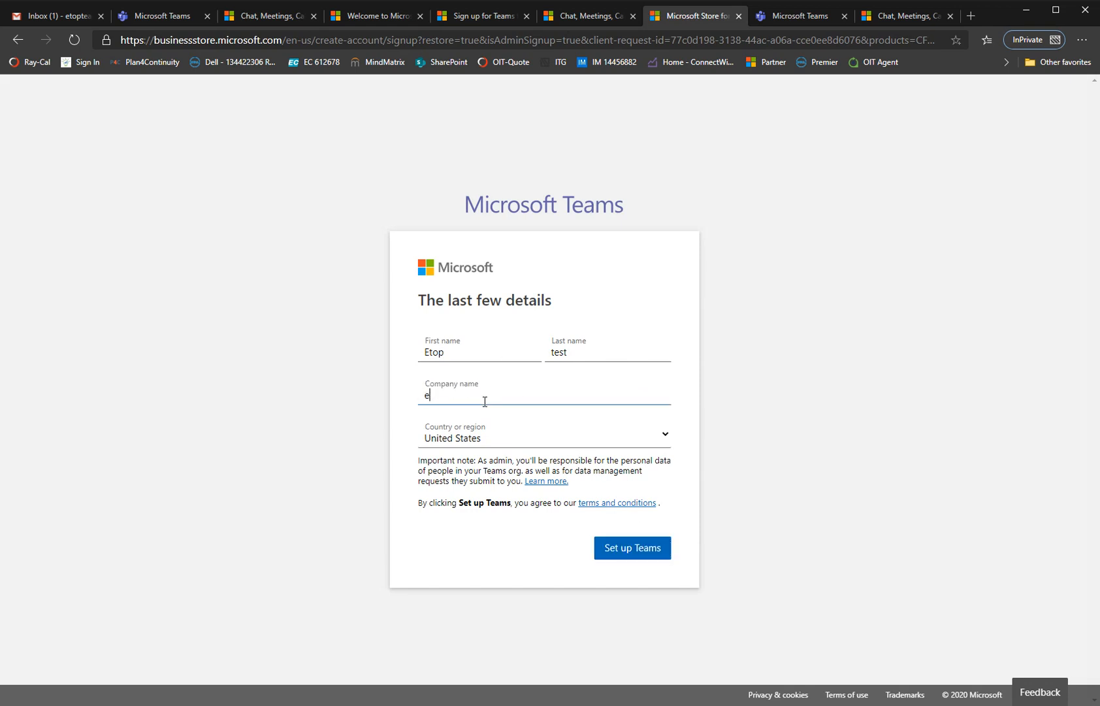
text(eTop Youtube channel)
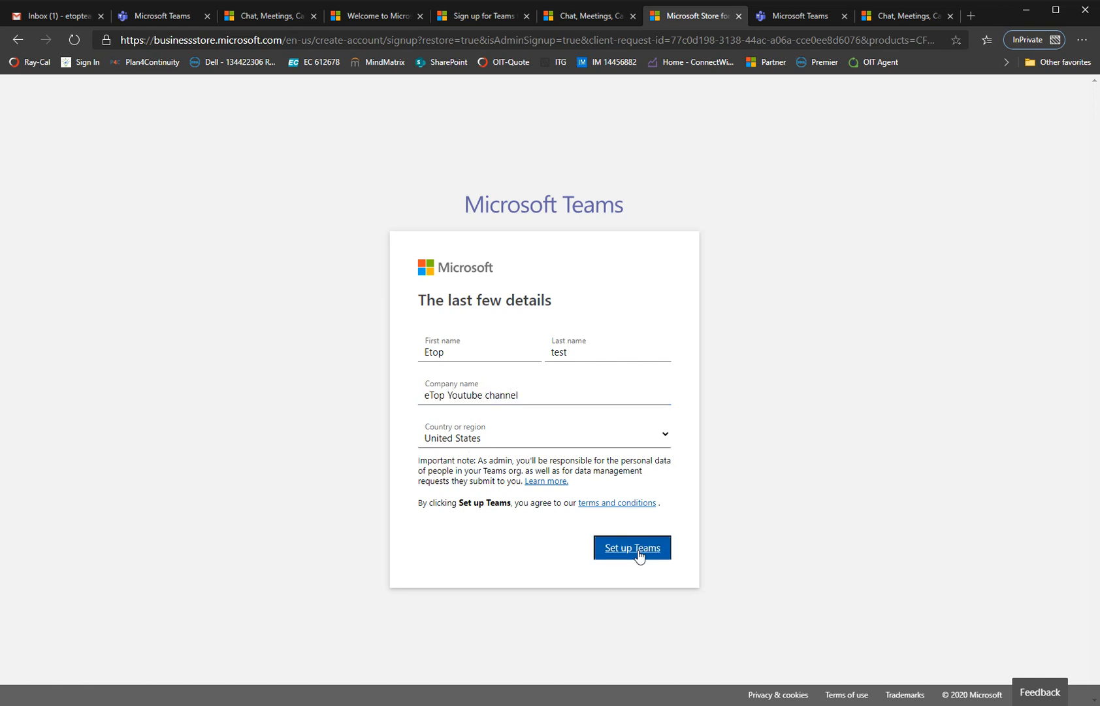
click(631, 548)
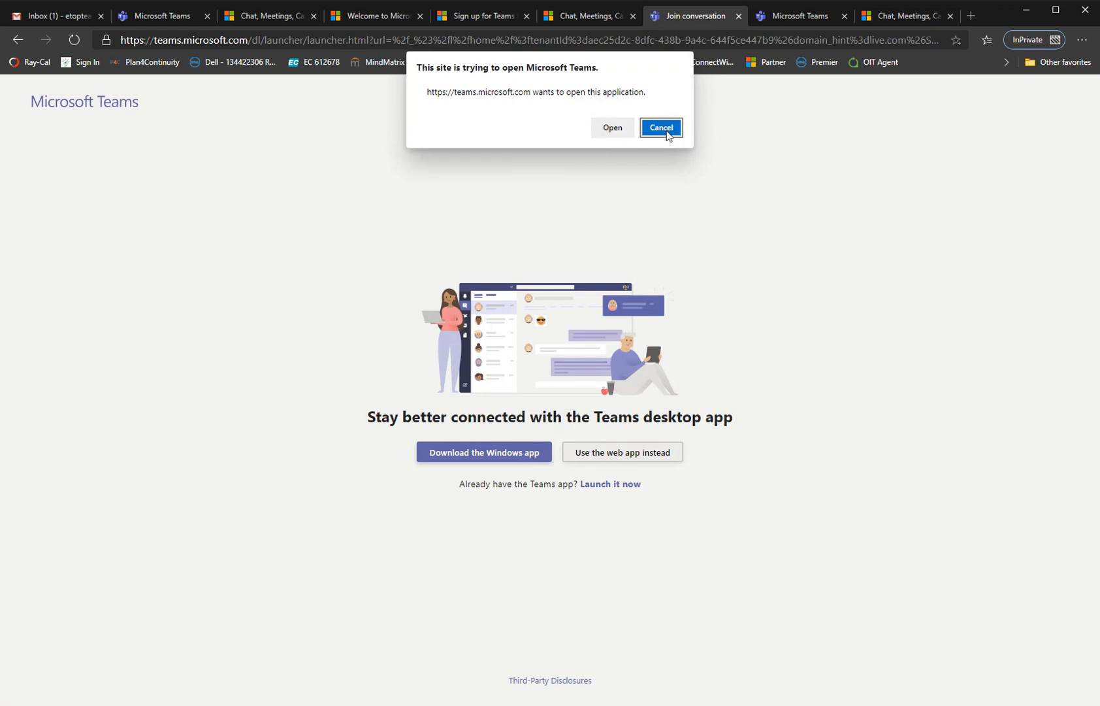
- Cancel the desktop-app prompt and use the Teams web app instead
click(660, 128)
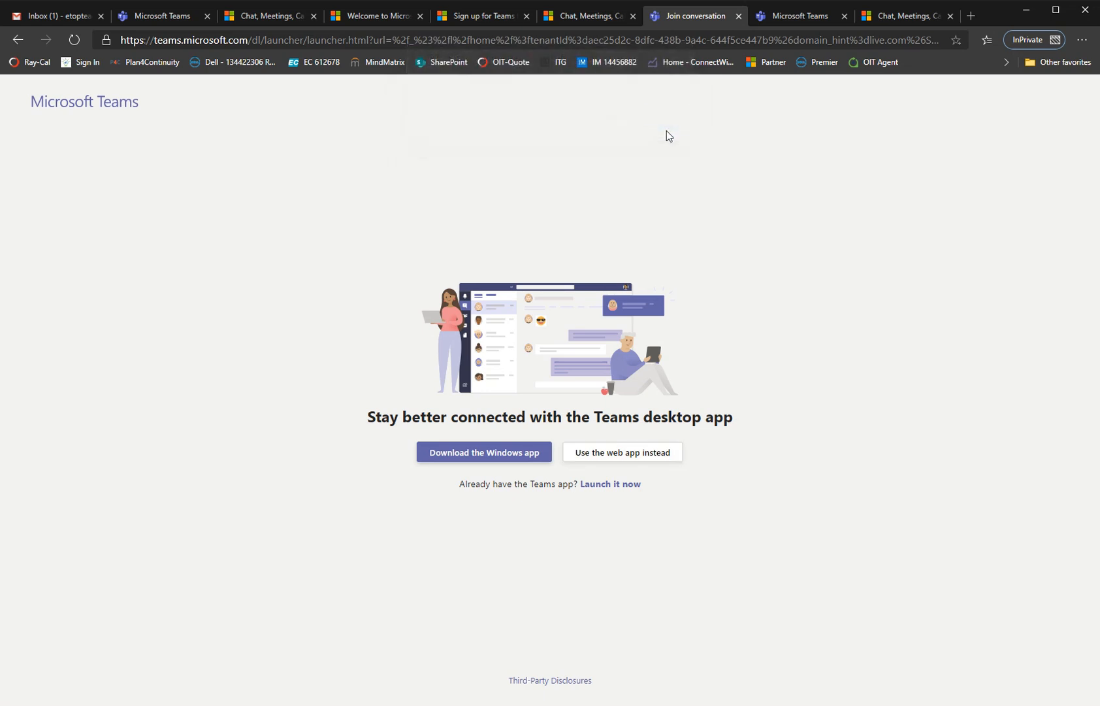
mouse_move(869, 399)
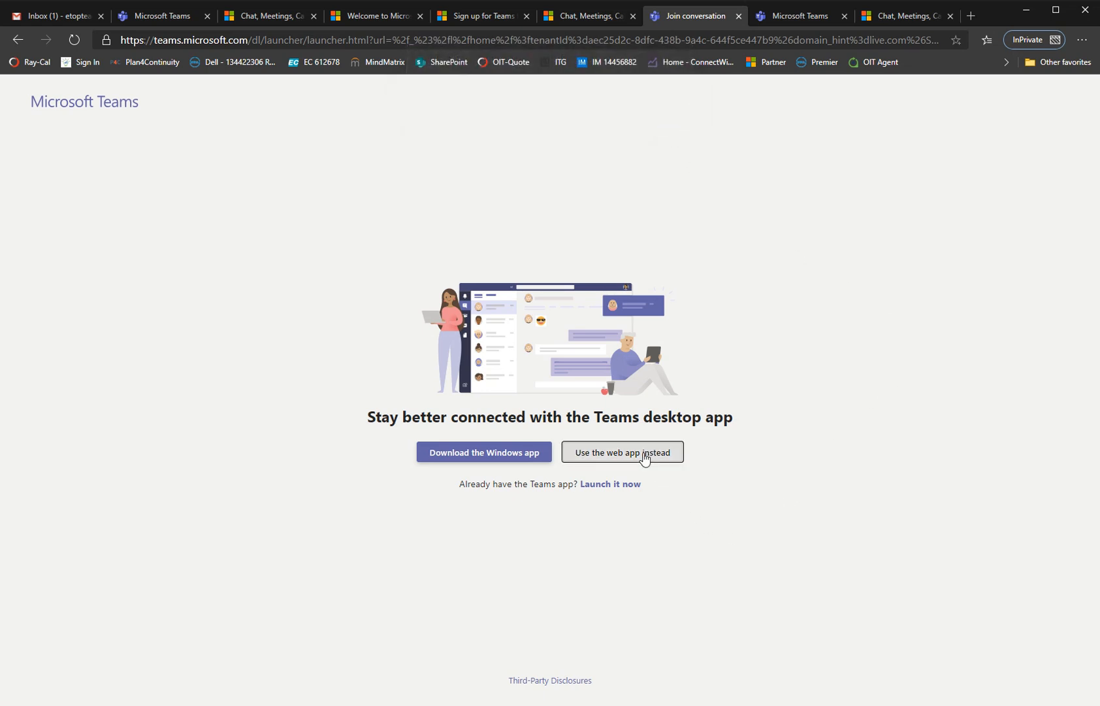
click(622, 452)
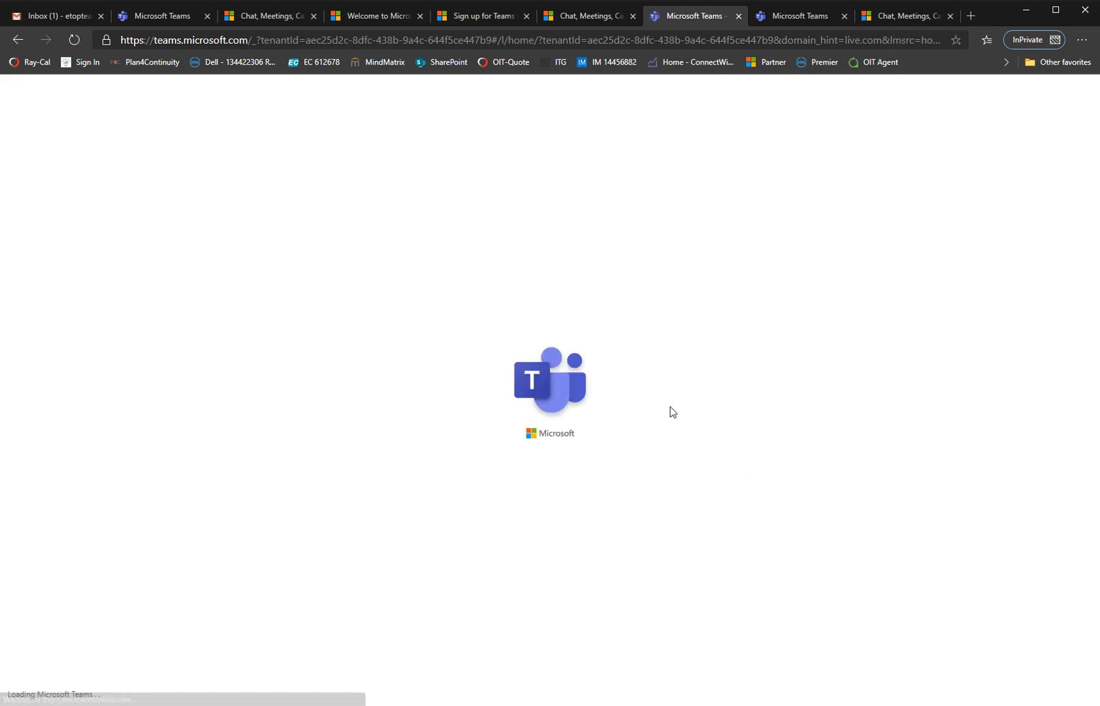
mouse_move(723, 272)
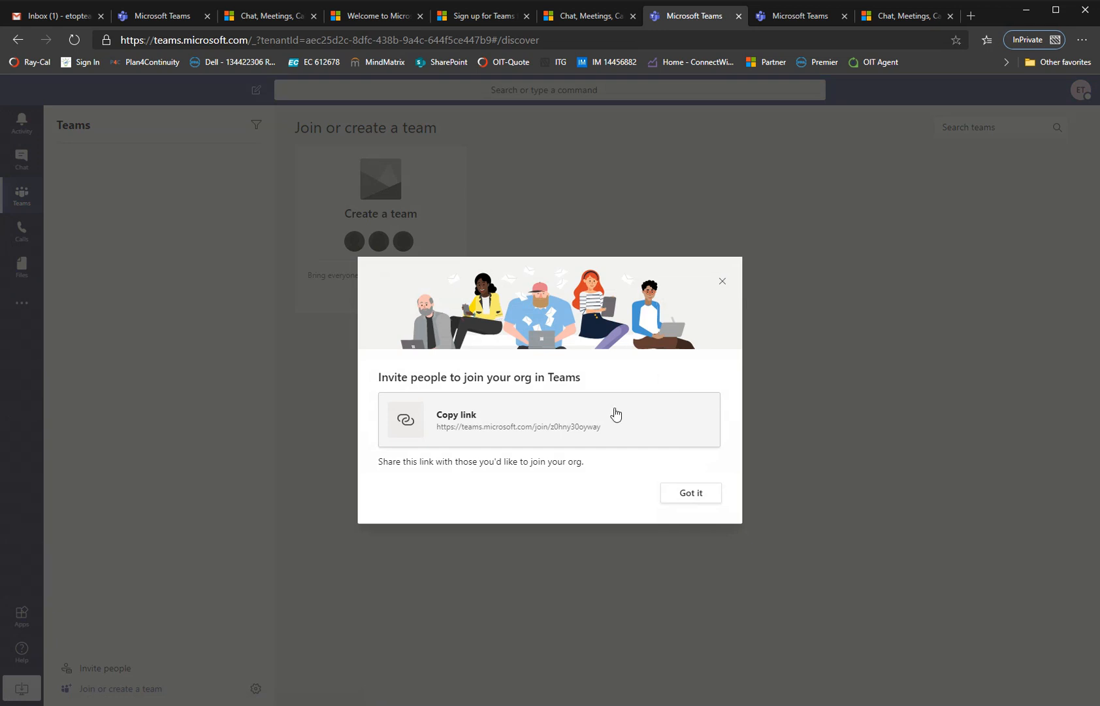
mouse_move(724, 268)
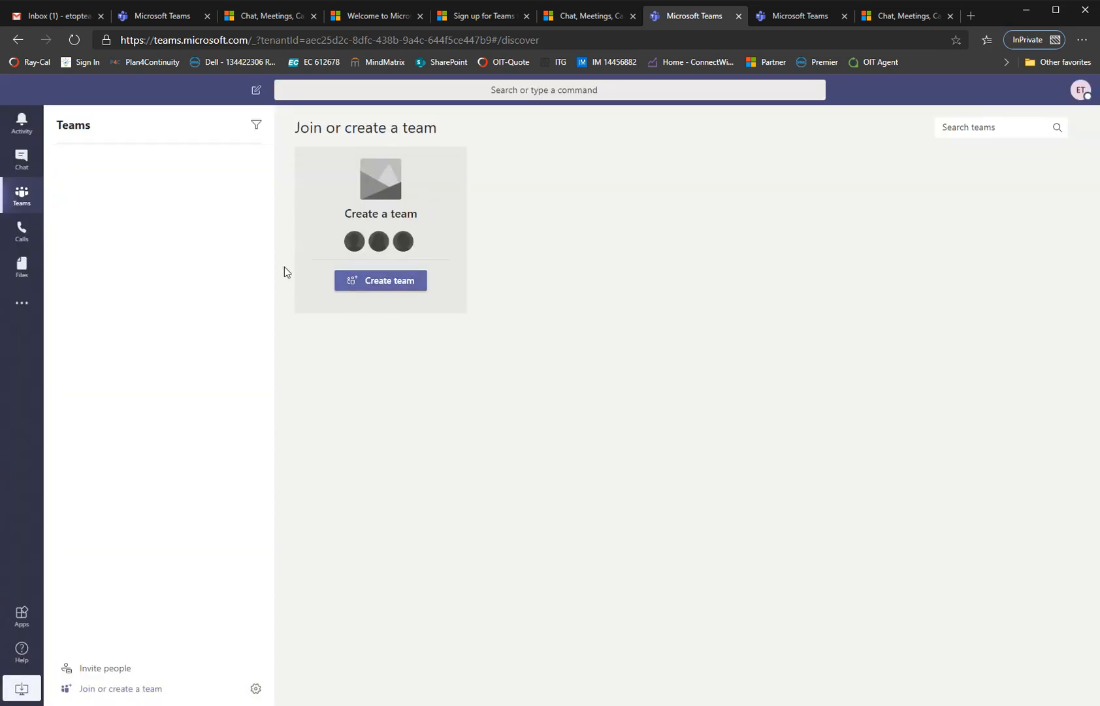
- Create the org-wide team keeping the name 'eTop Youtube channel'
click(382, 281)
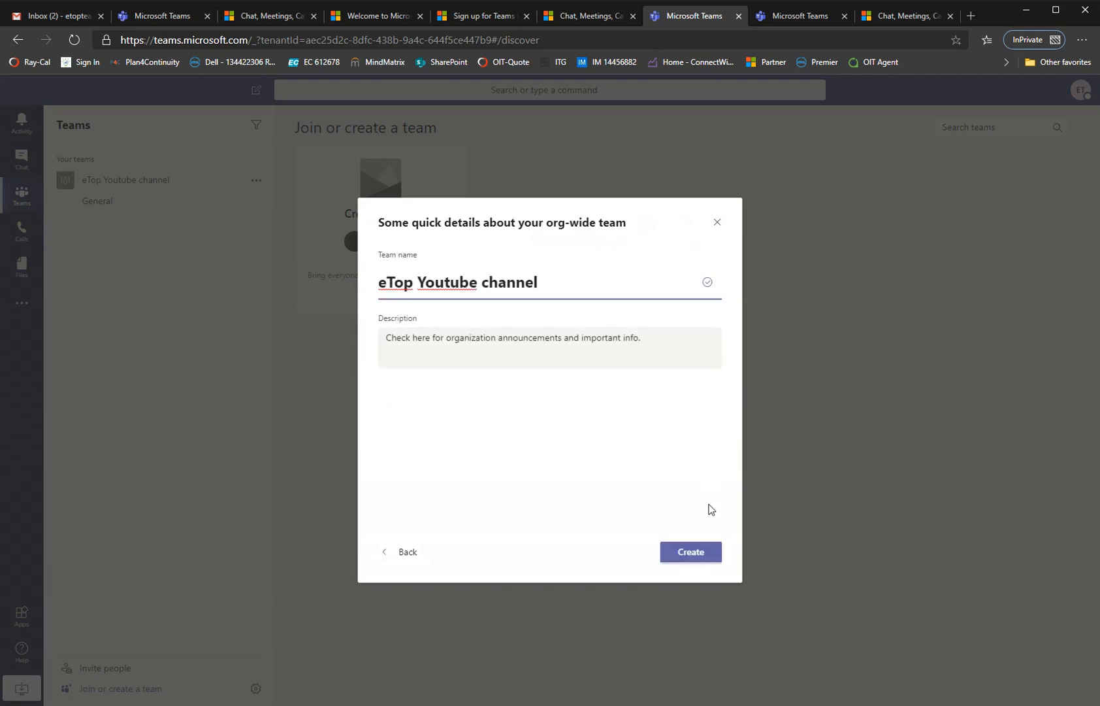
click(690, 551)
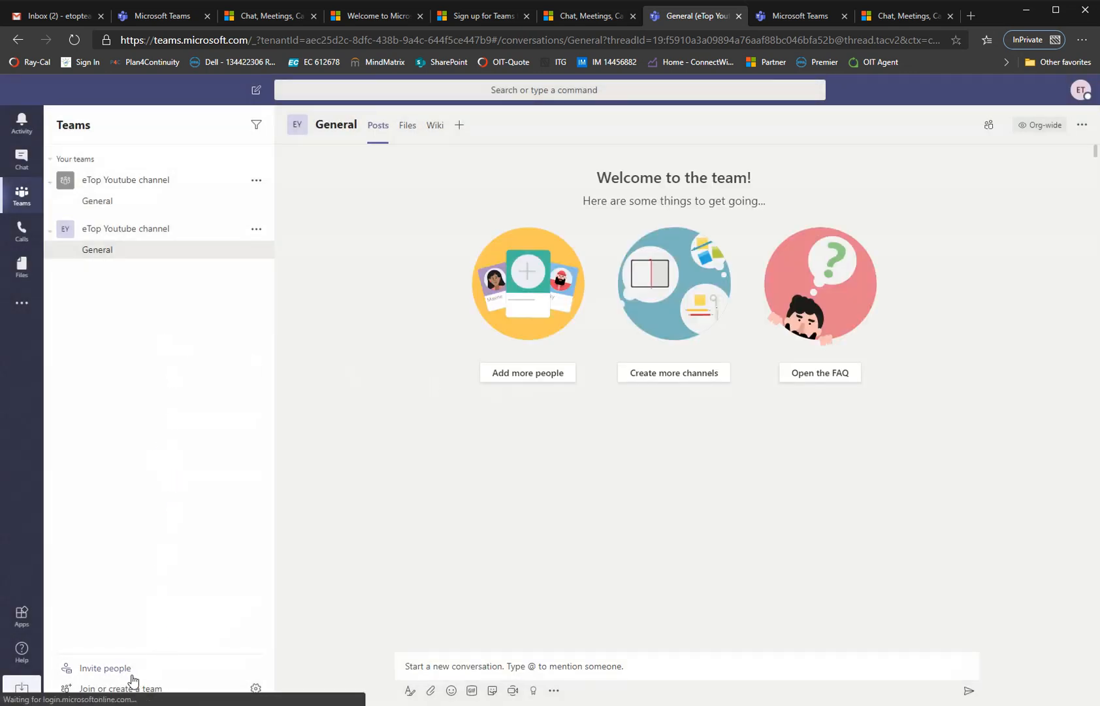
click(105, 669)
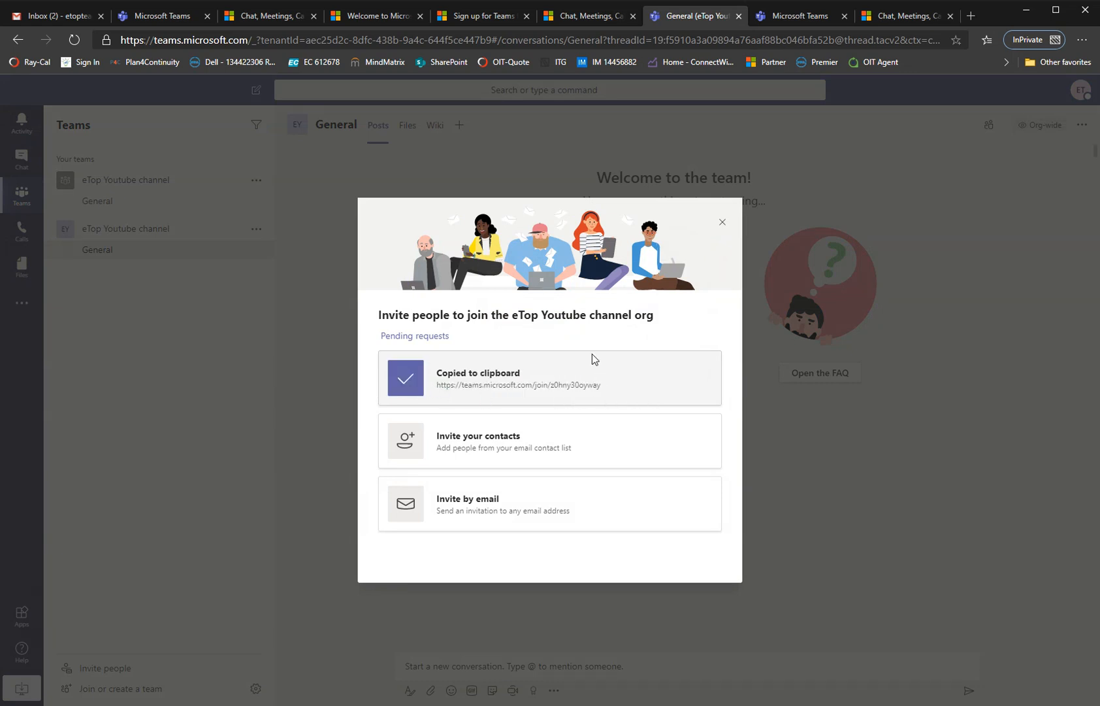
mouse_move(723, 227)
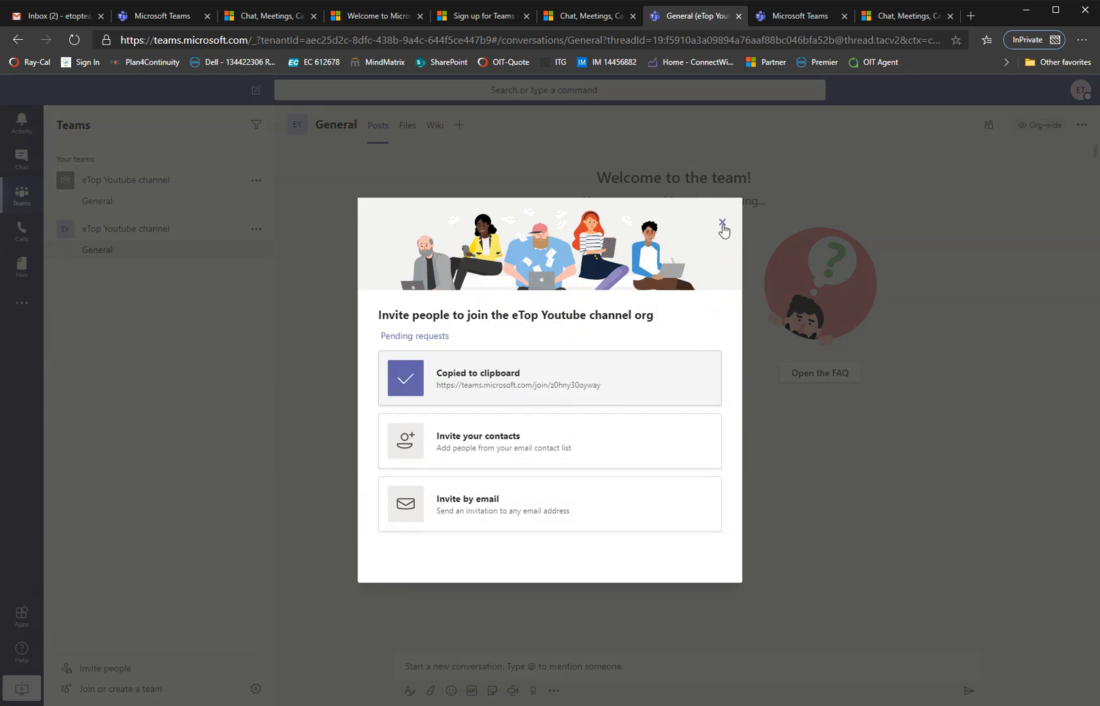
click(721, 223)
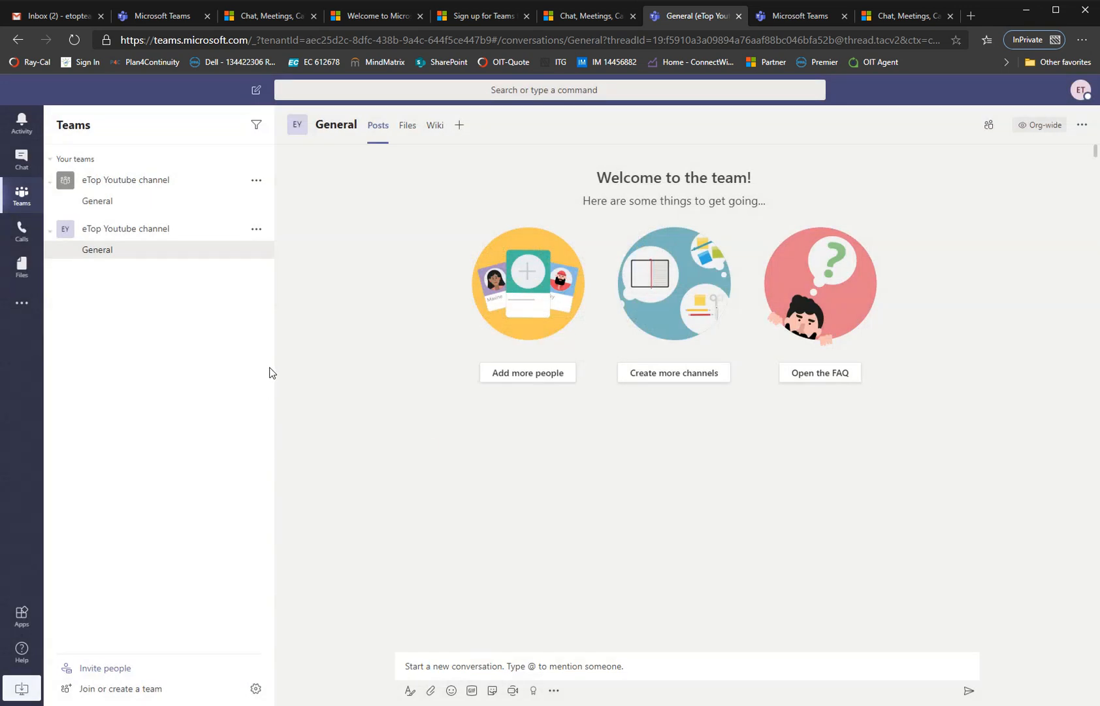